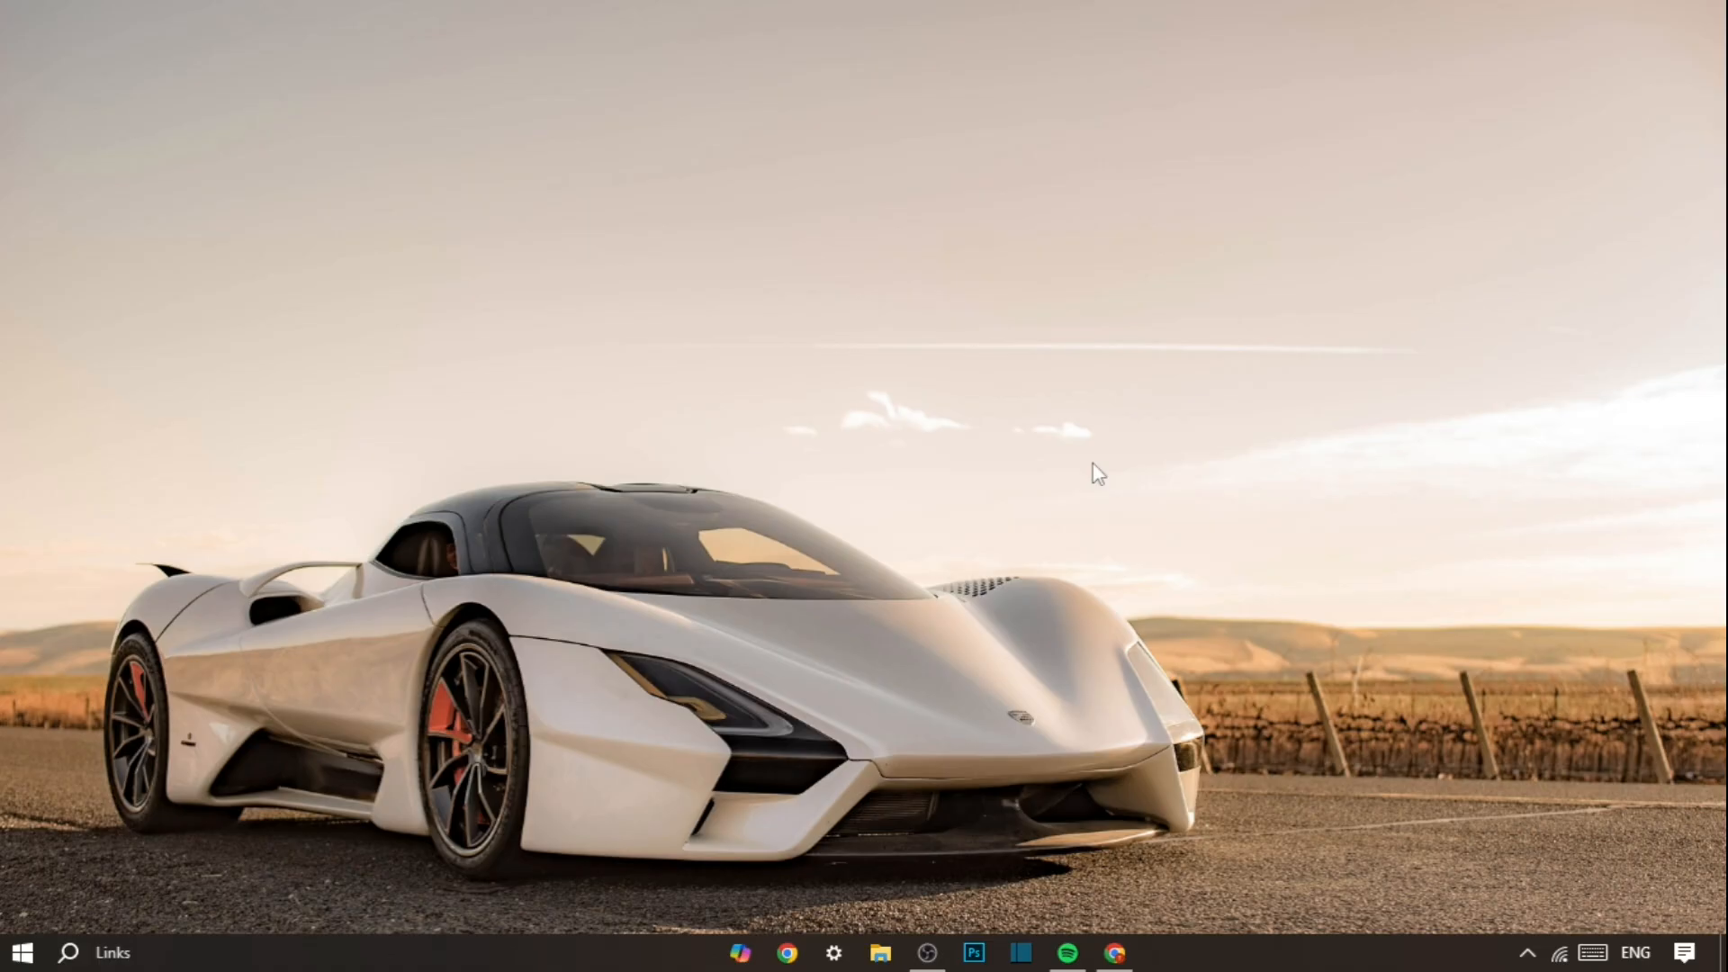
- Restore the Chrome window with the open article tabs from the taskbar
left_click(787, 953)
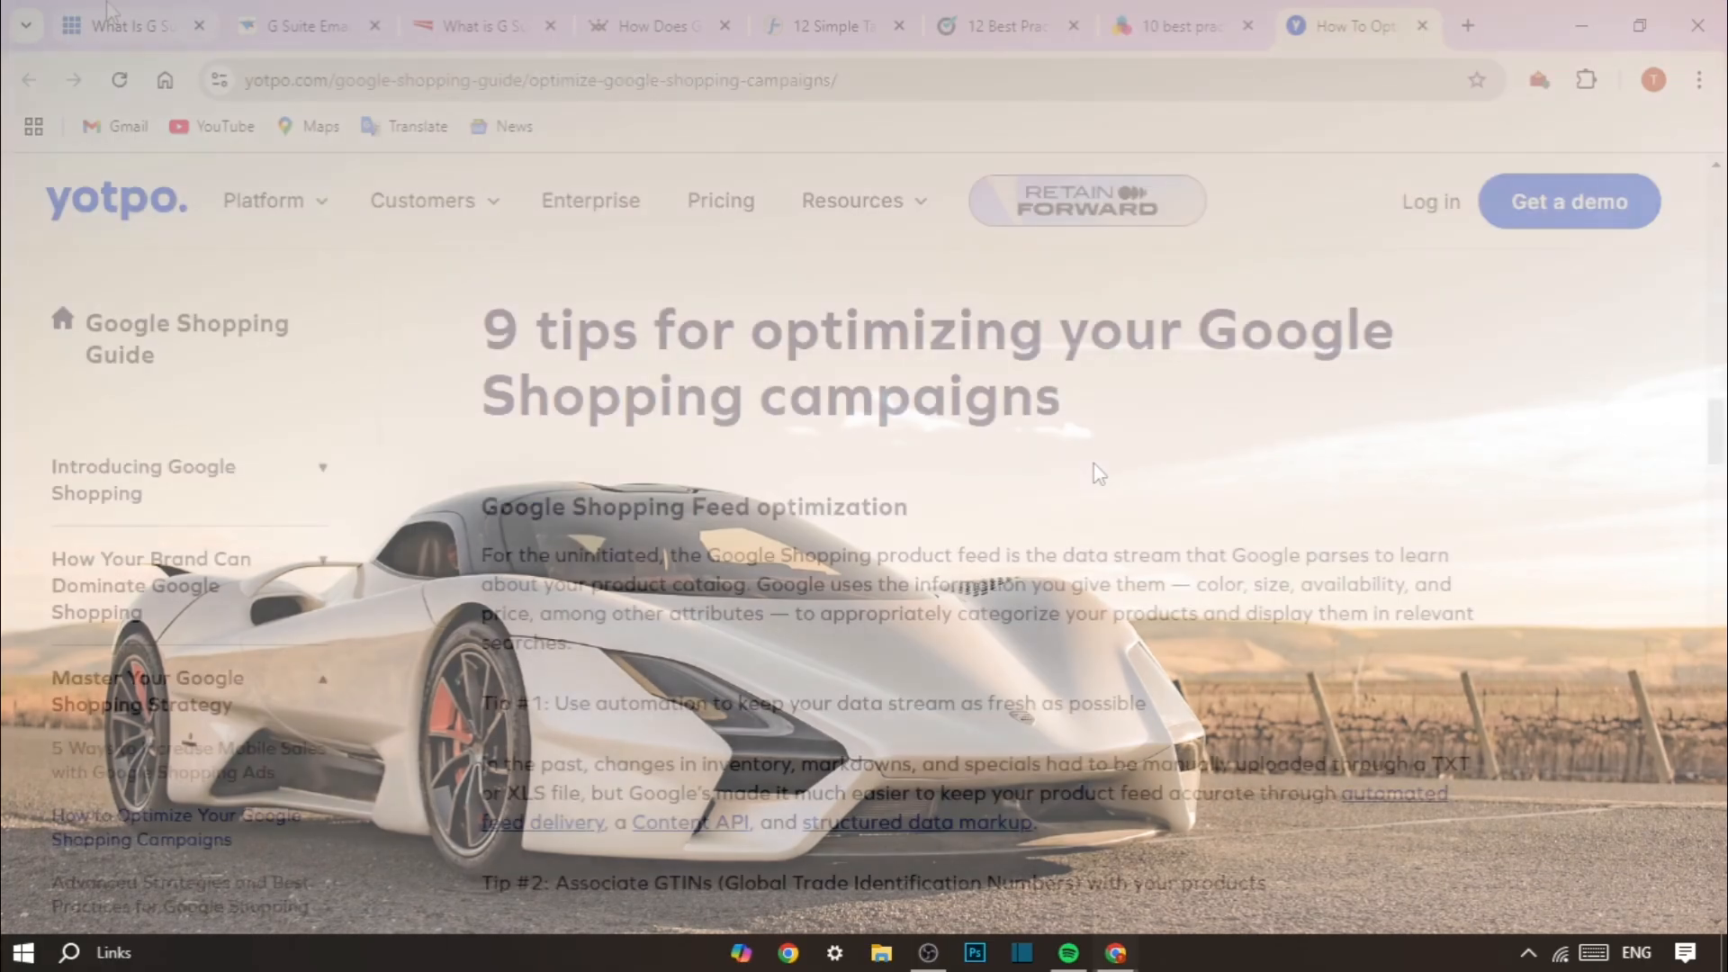
- Switch to the Bluehost 'What Is G Suite?' article and scroll to its overview and monthly seat pricing table
left_click(121, 25)
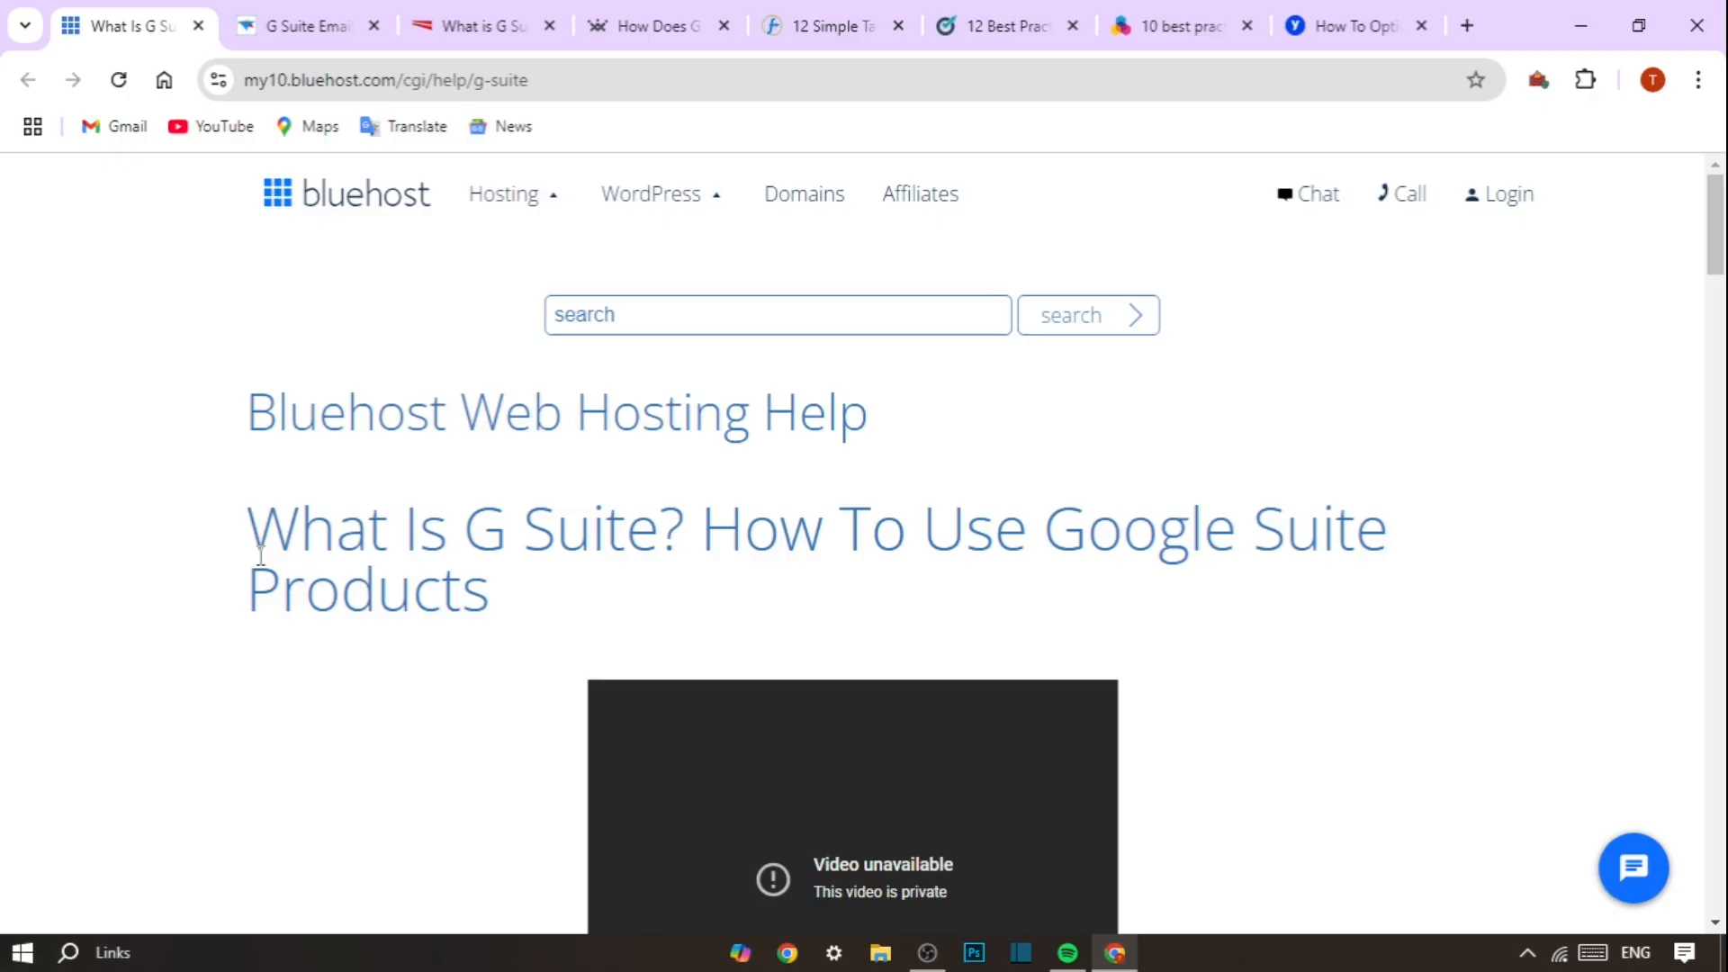
scroll("down", 3)
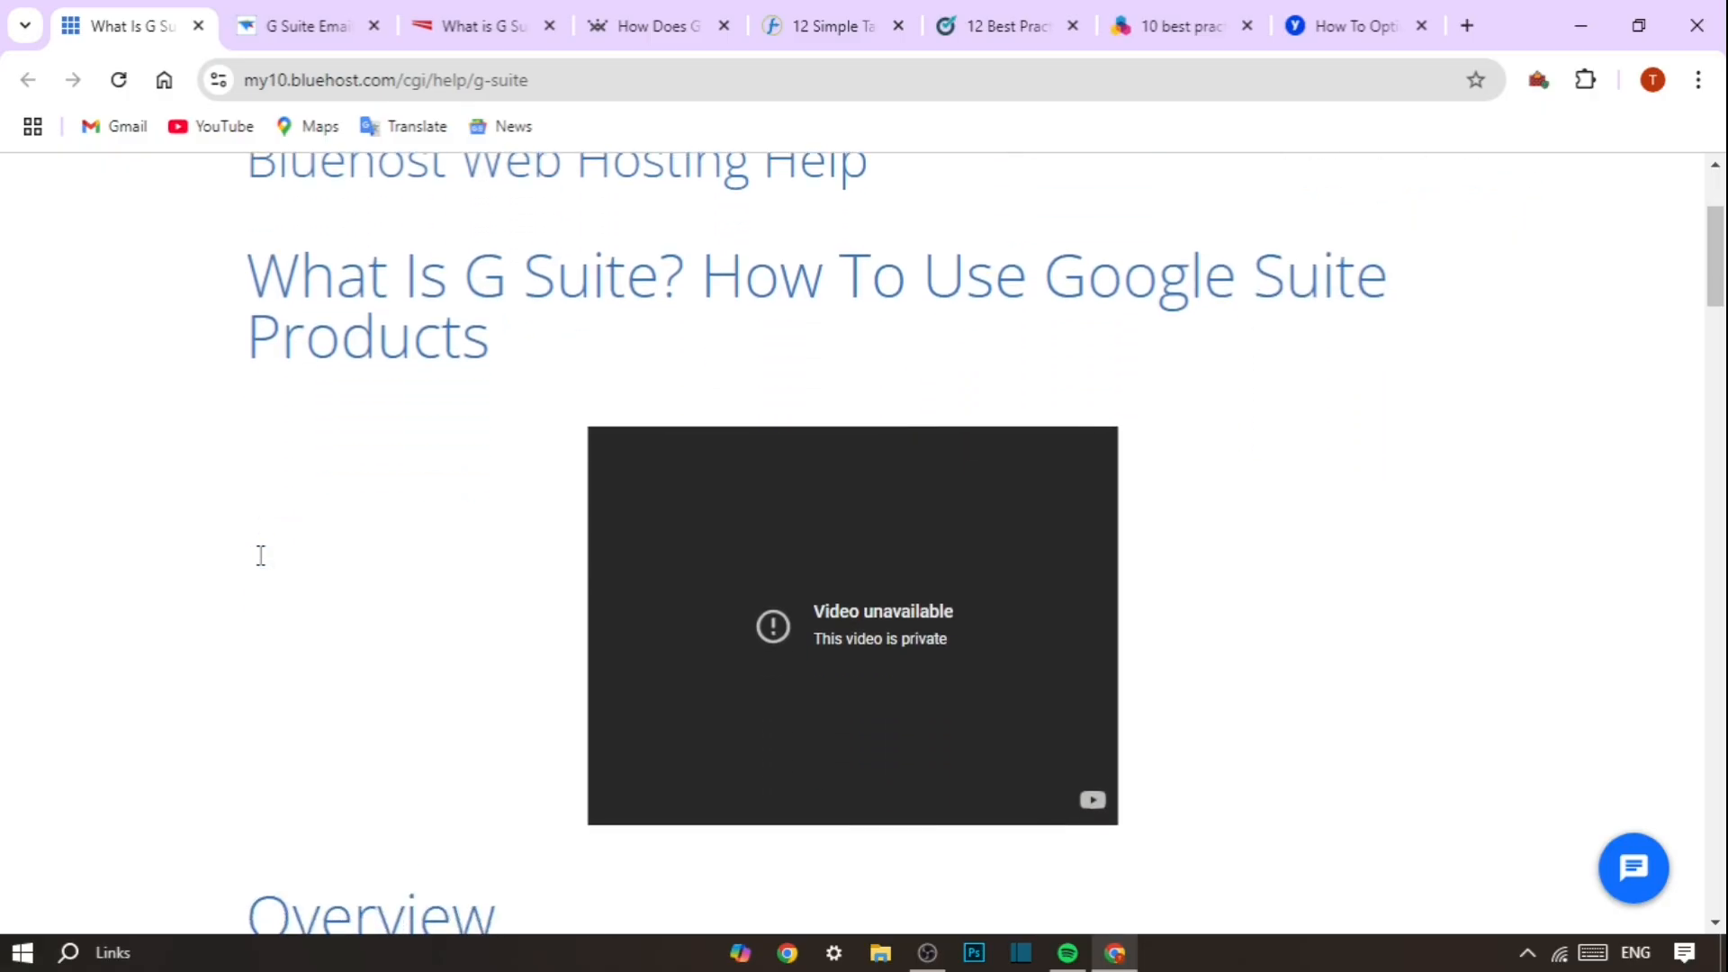
mouse_move(264, 562)
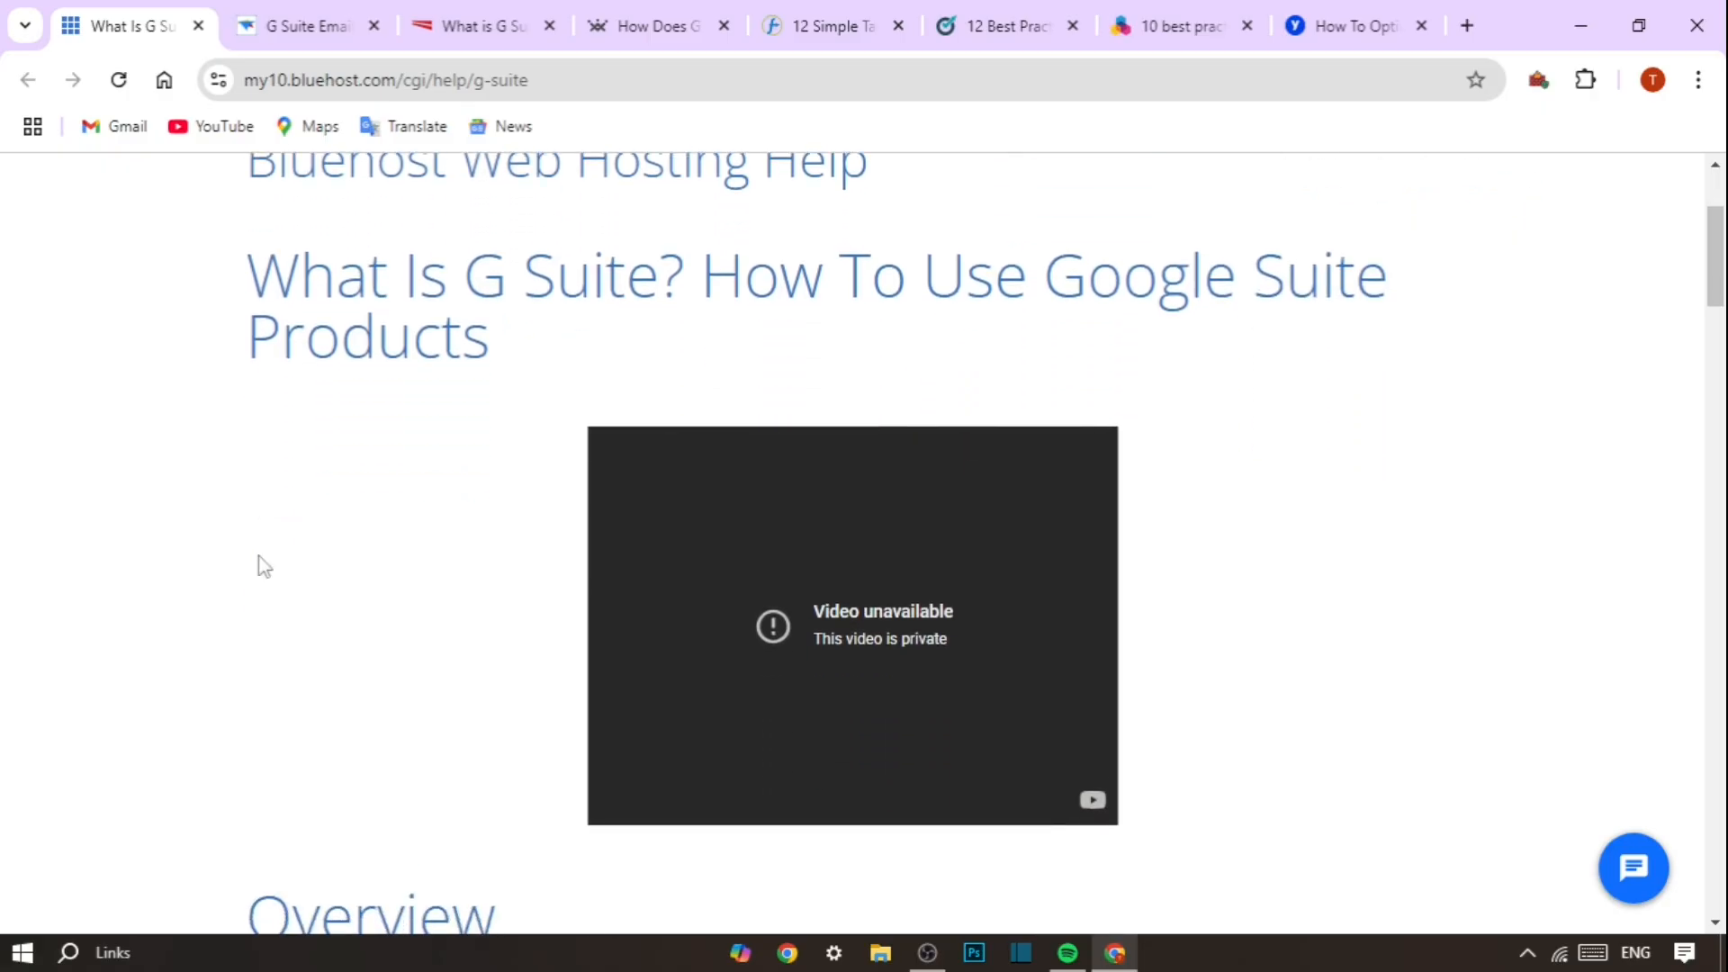
scroll("down", 3)
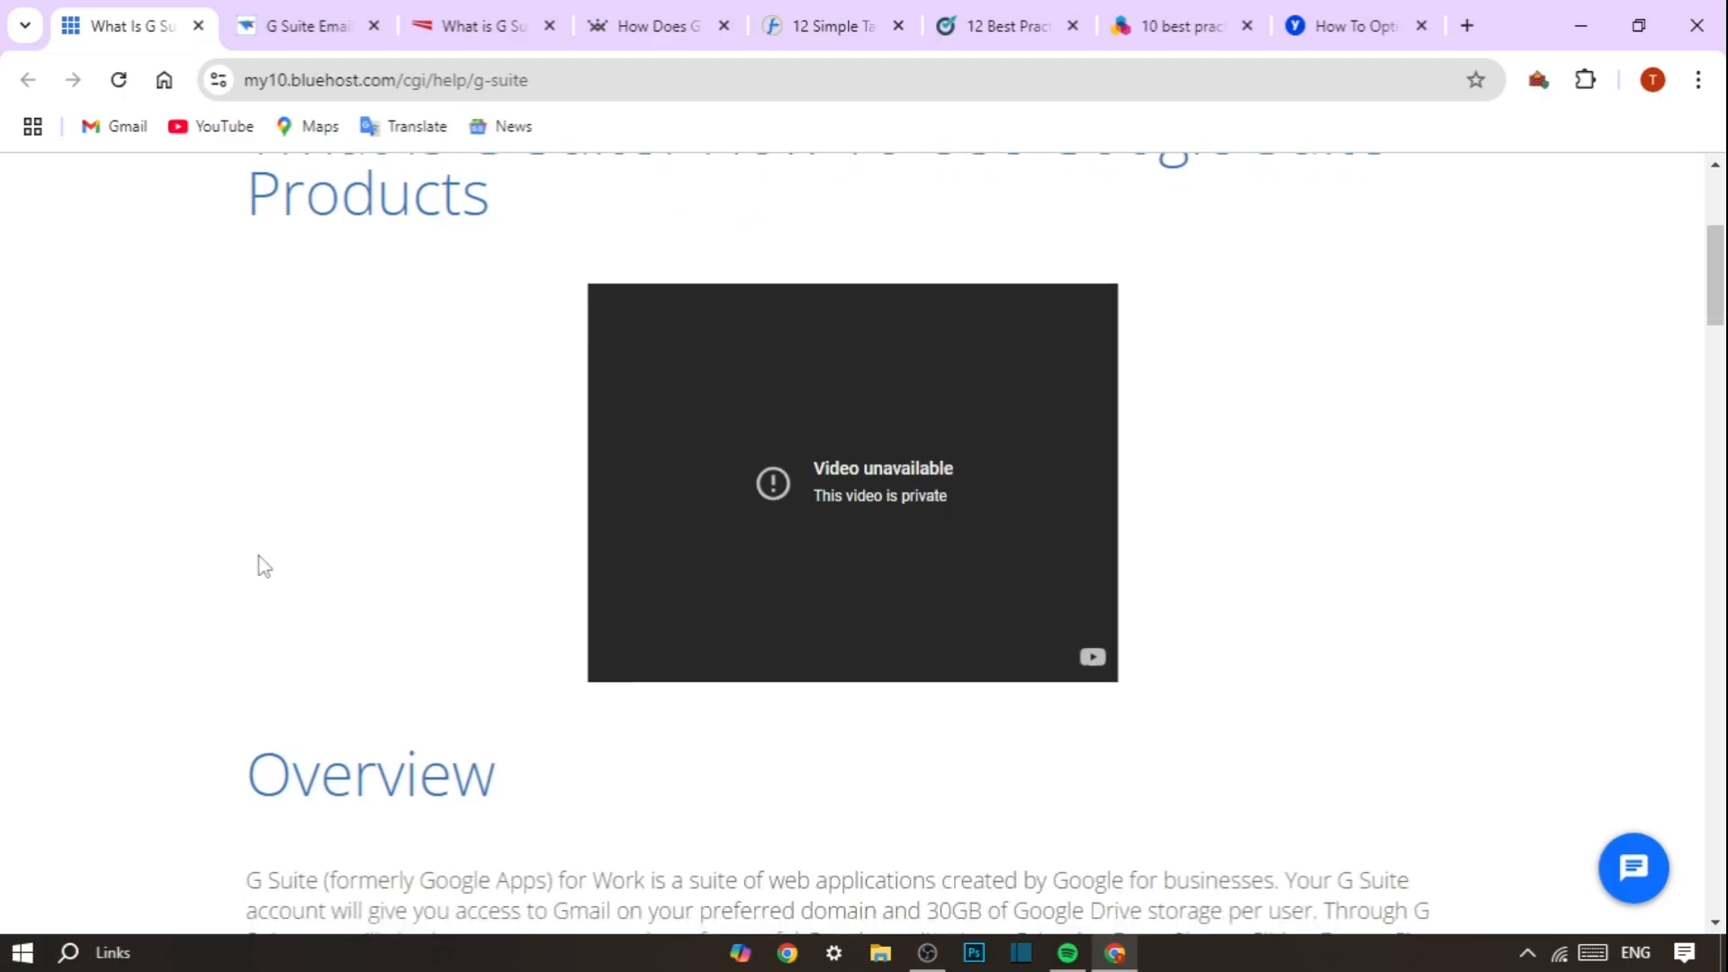
scroll("down", 3)
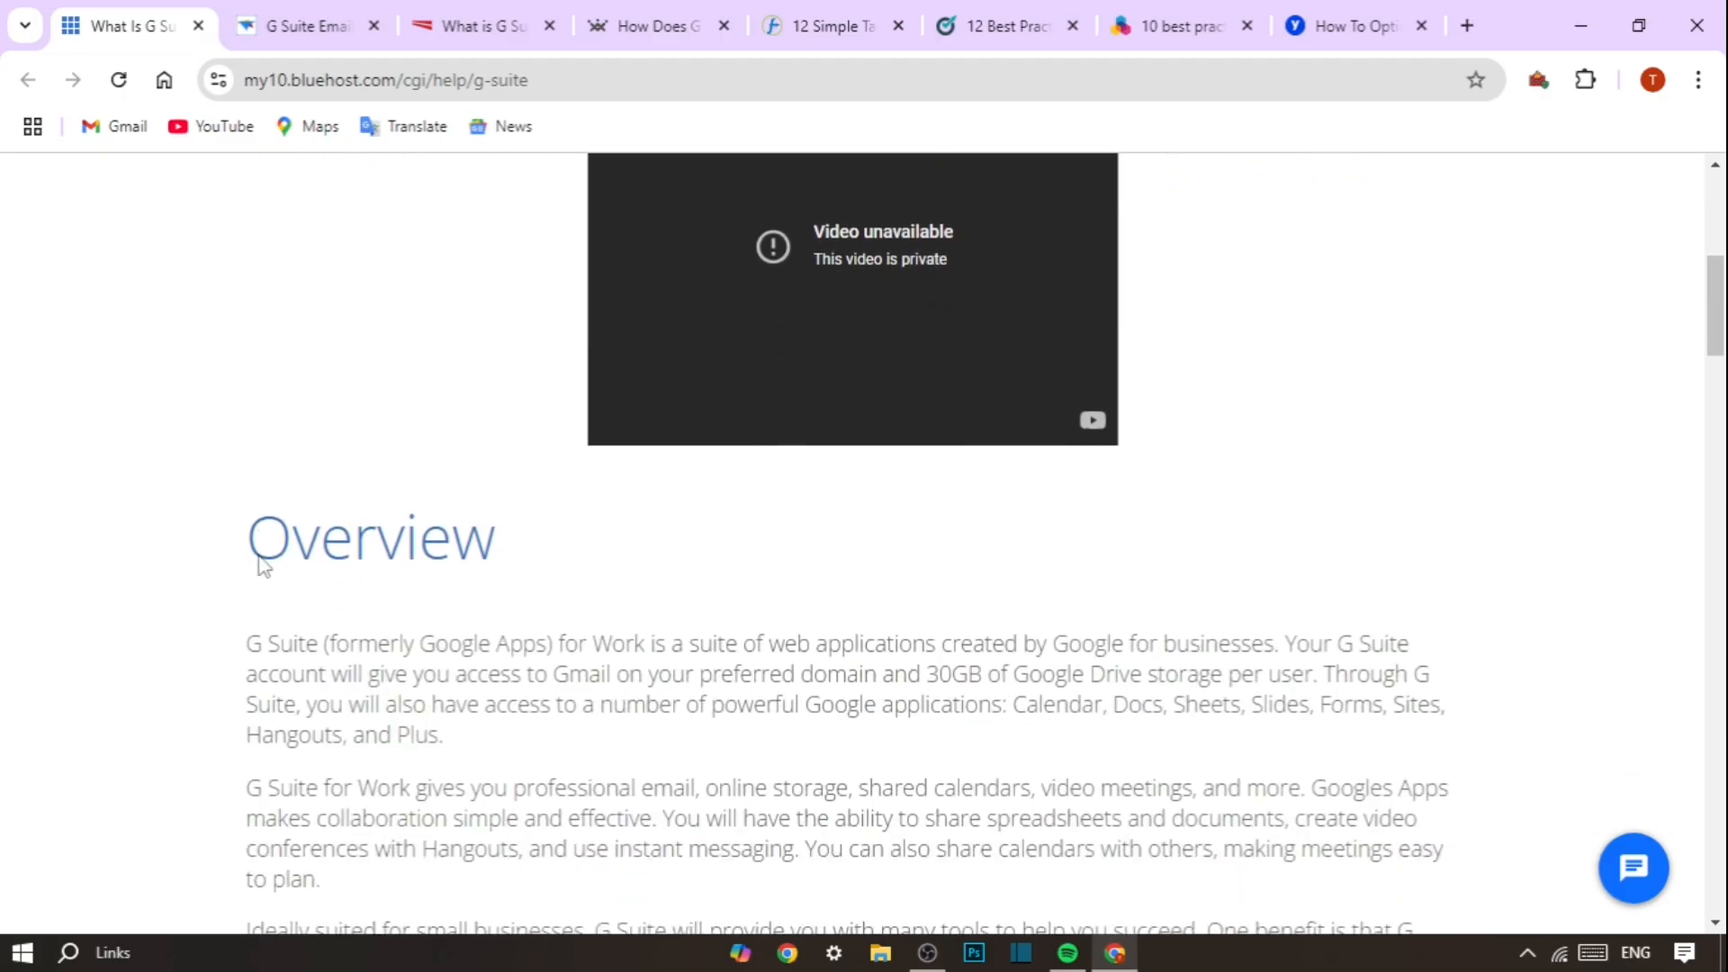
scroll("down", 3)
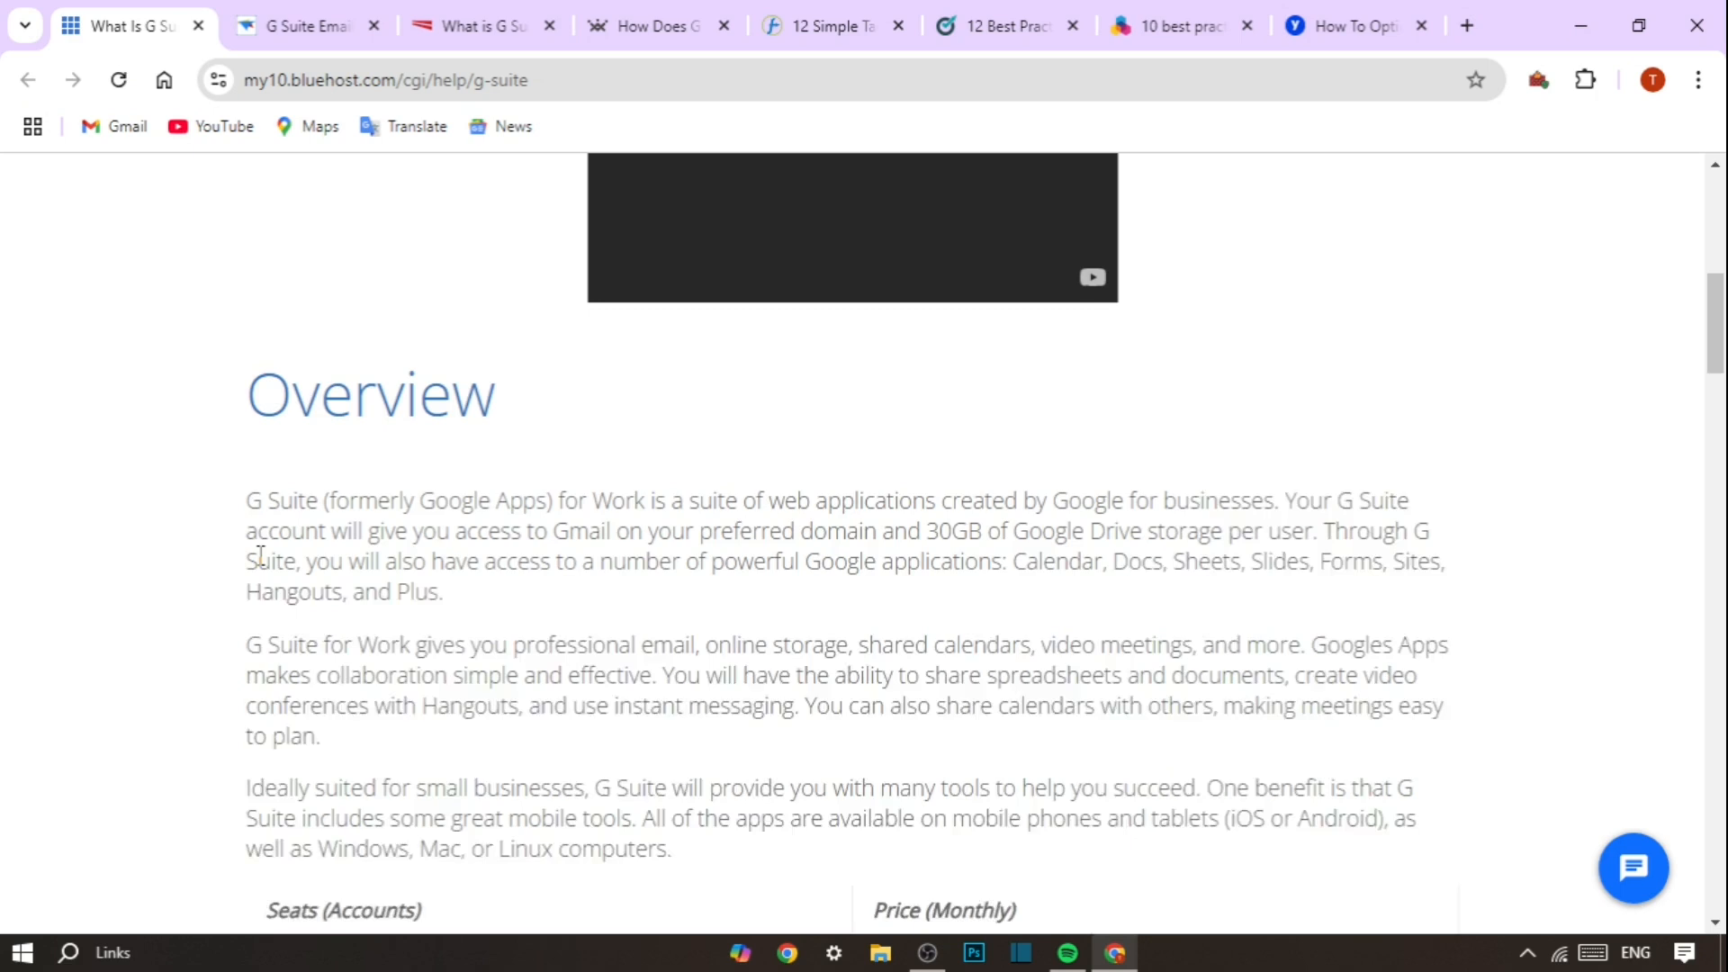
scroll("down", 3)
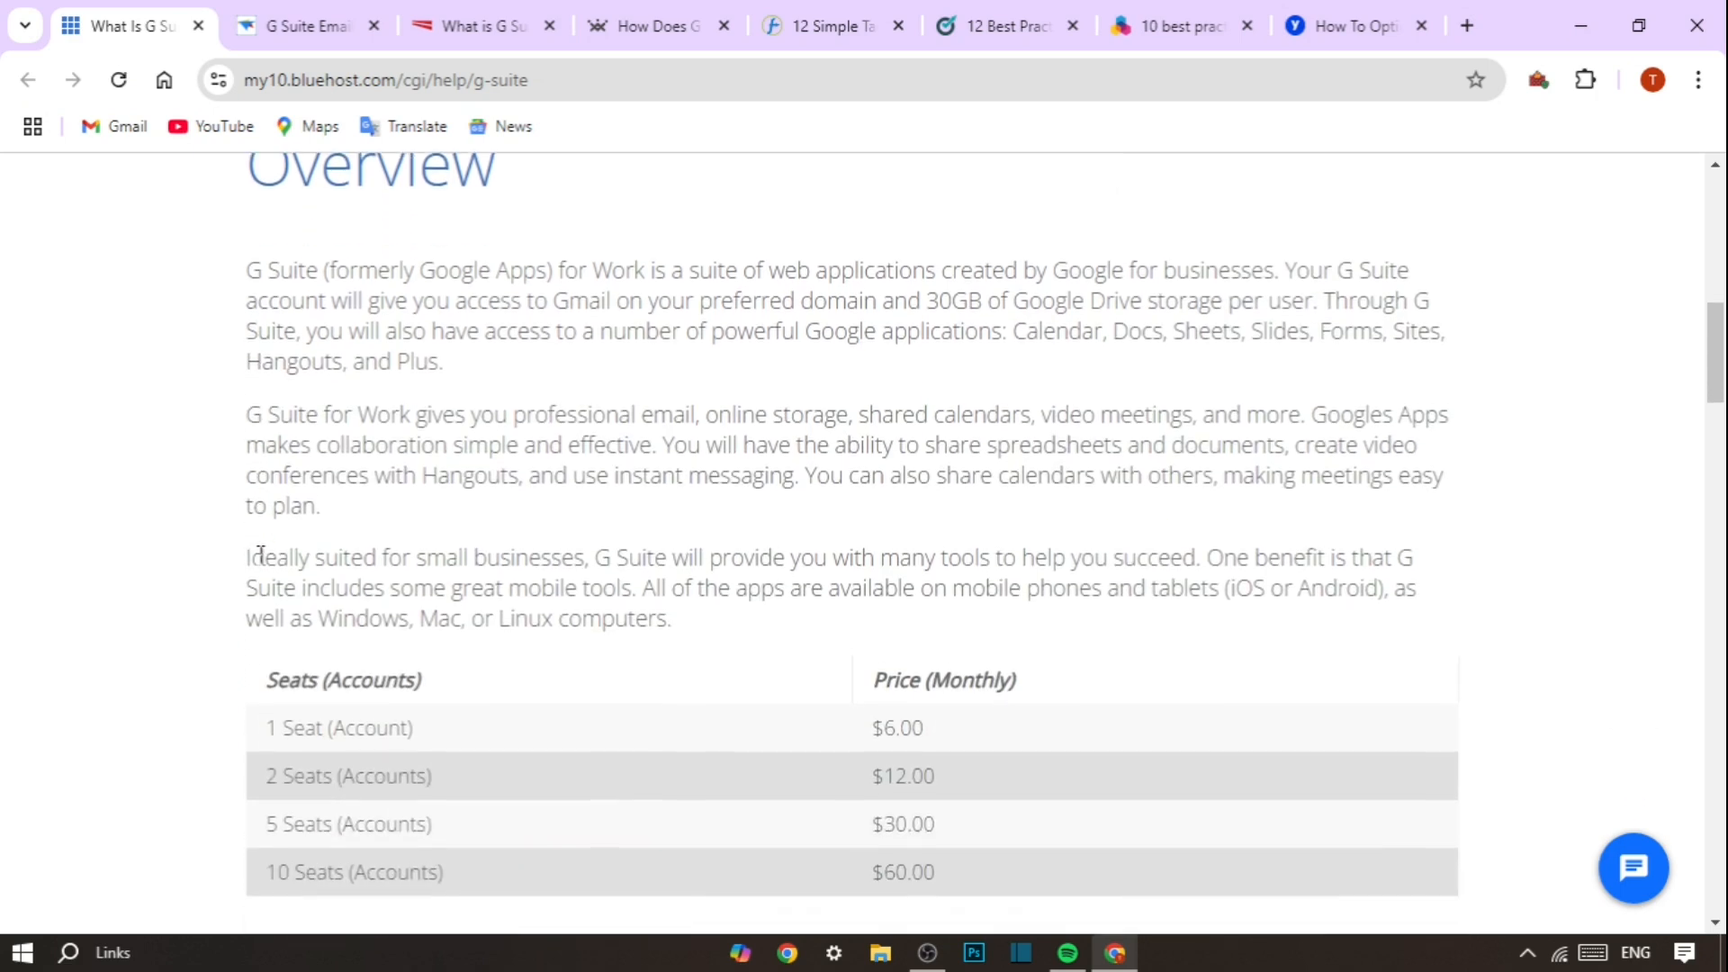
scroll("down", 3)
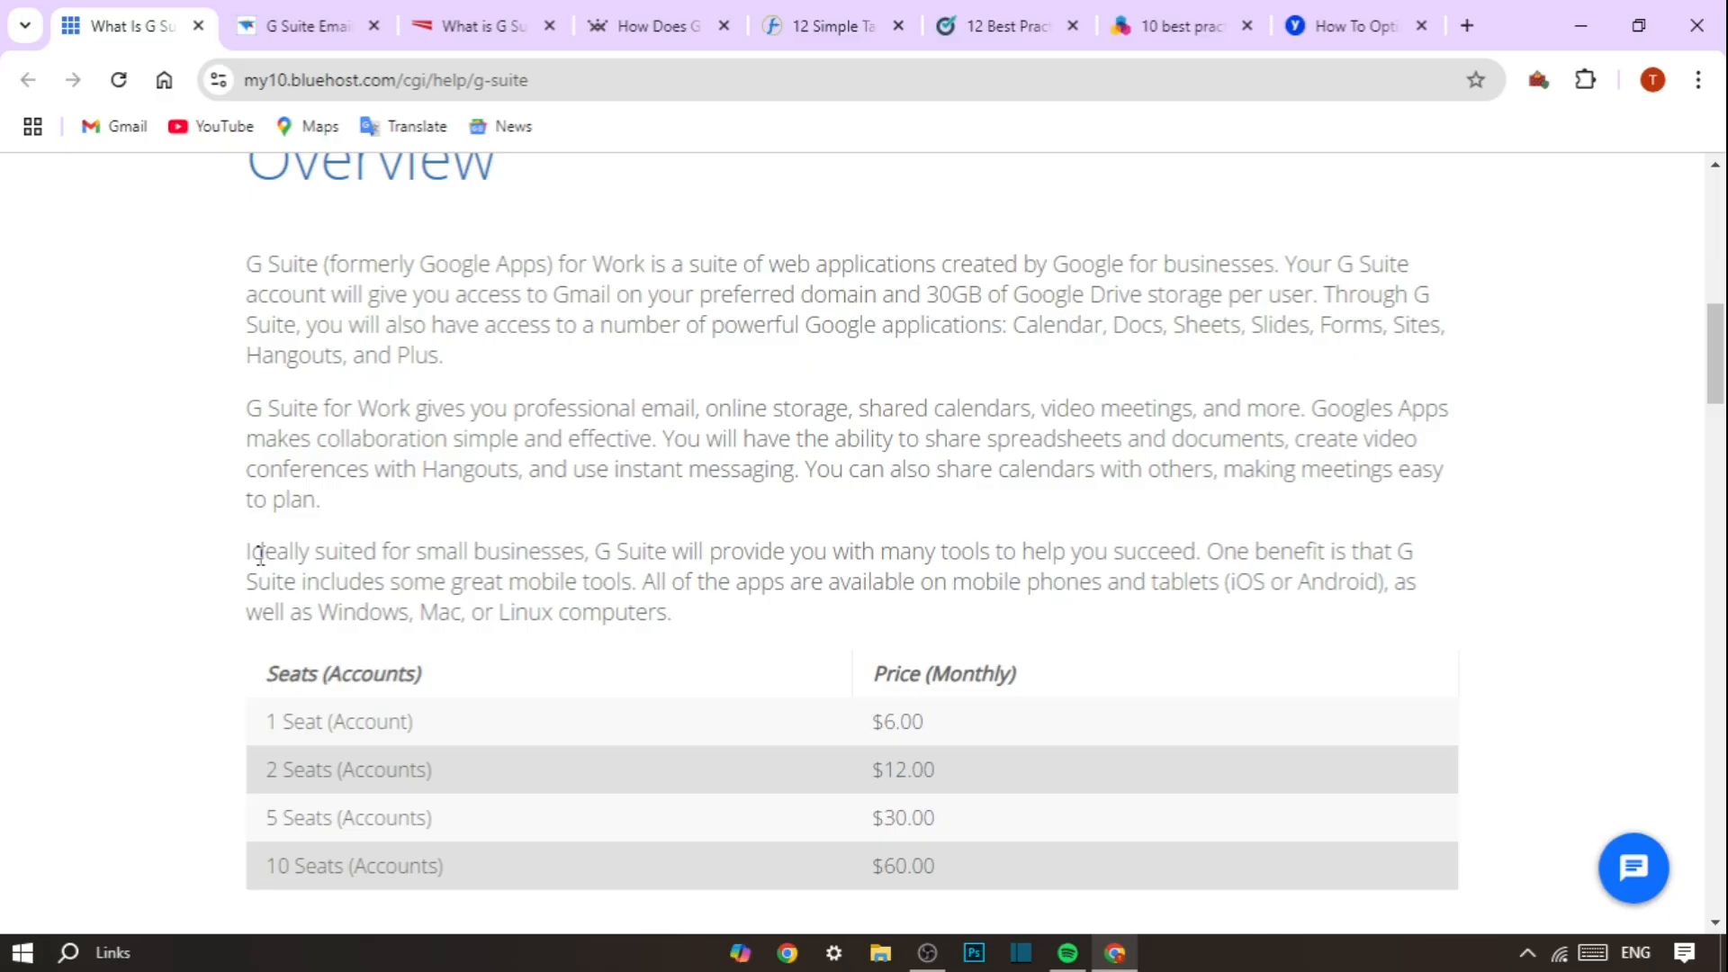
- Scroll past the annual billing note, FAQ and feedback form to the Recommended Help Content links
scroll("down", 3)
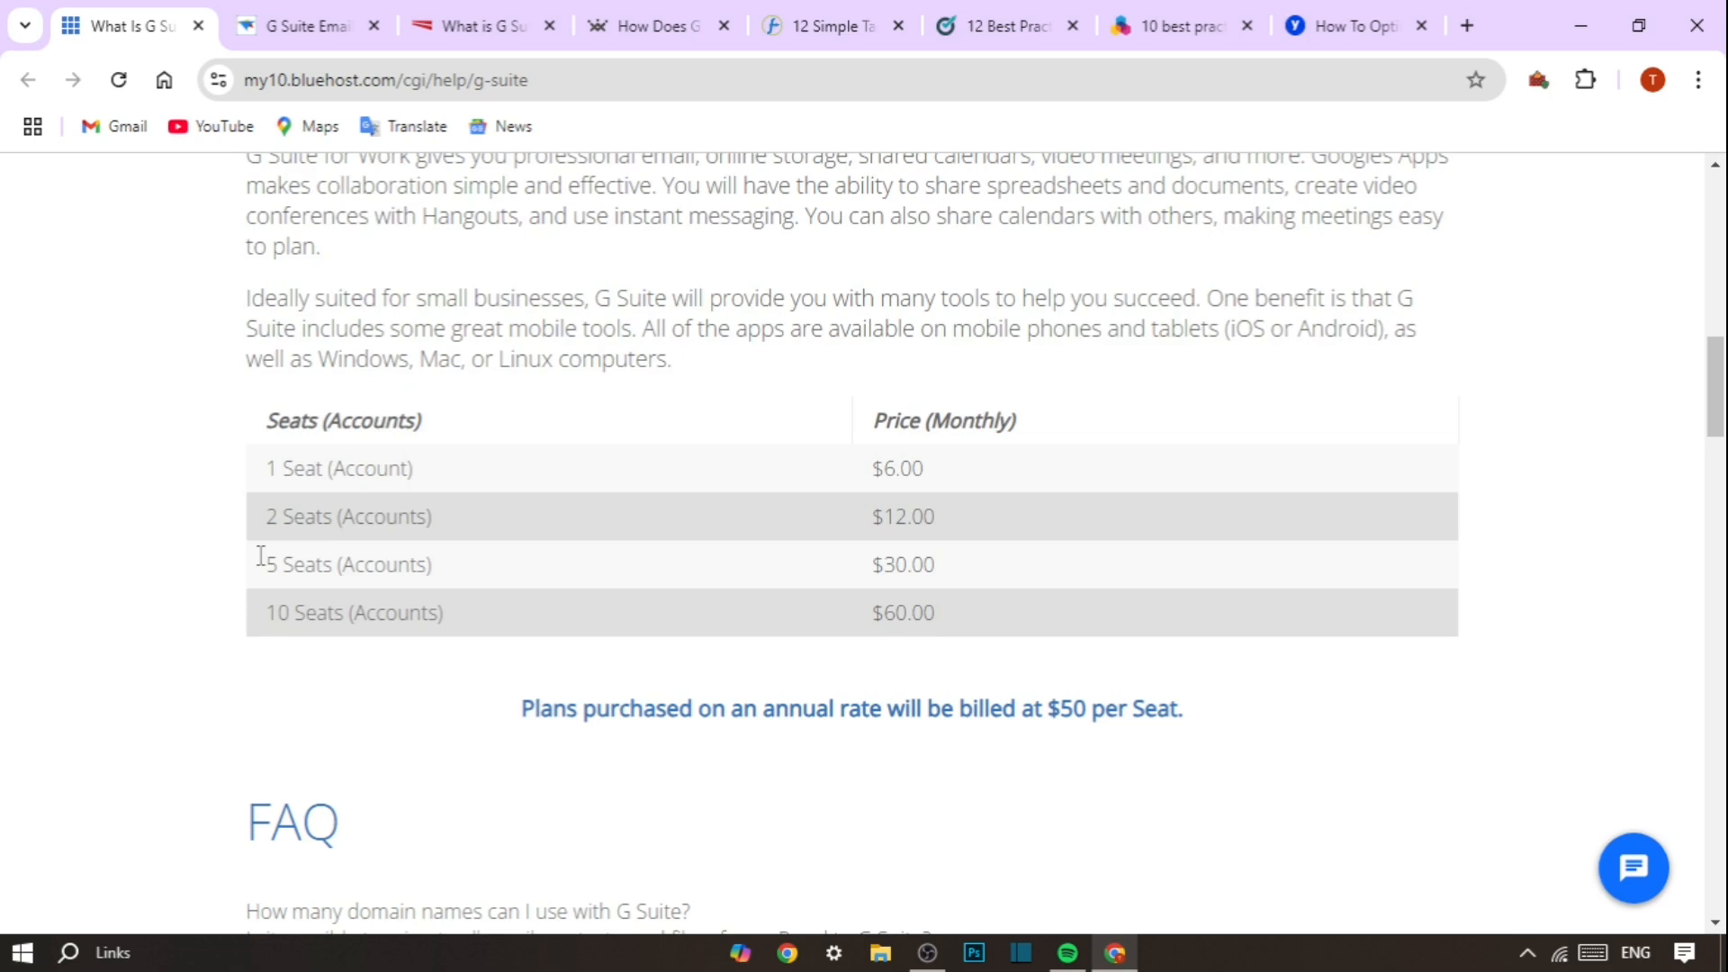
scroll("down", 3)
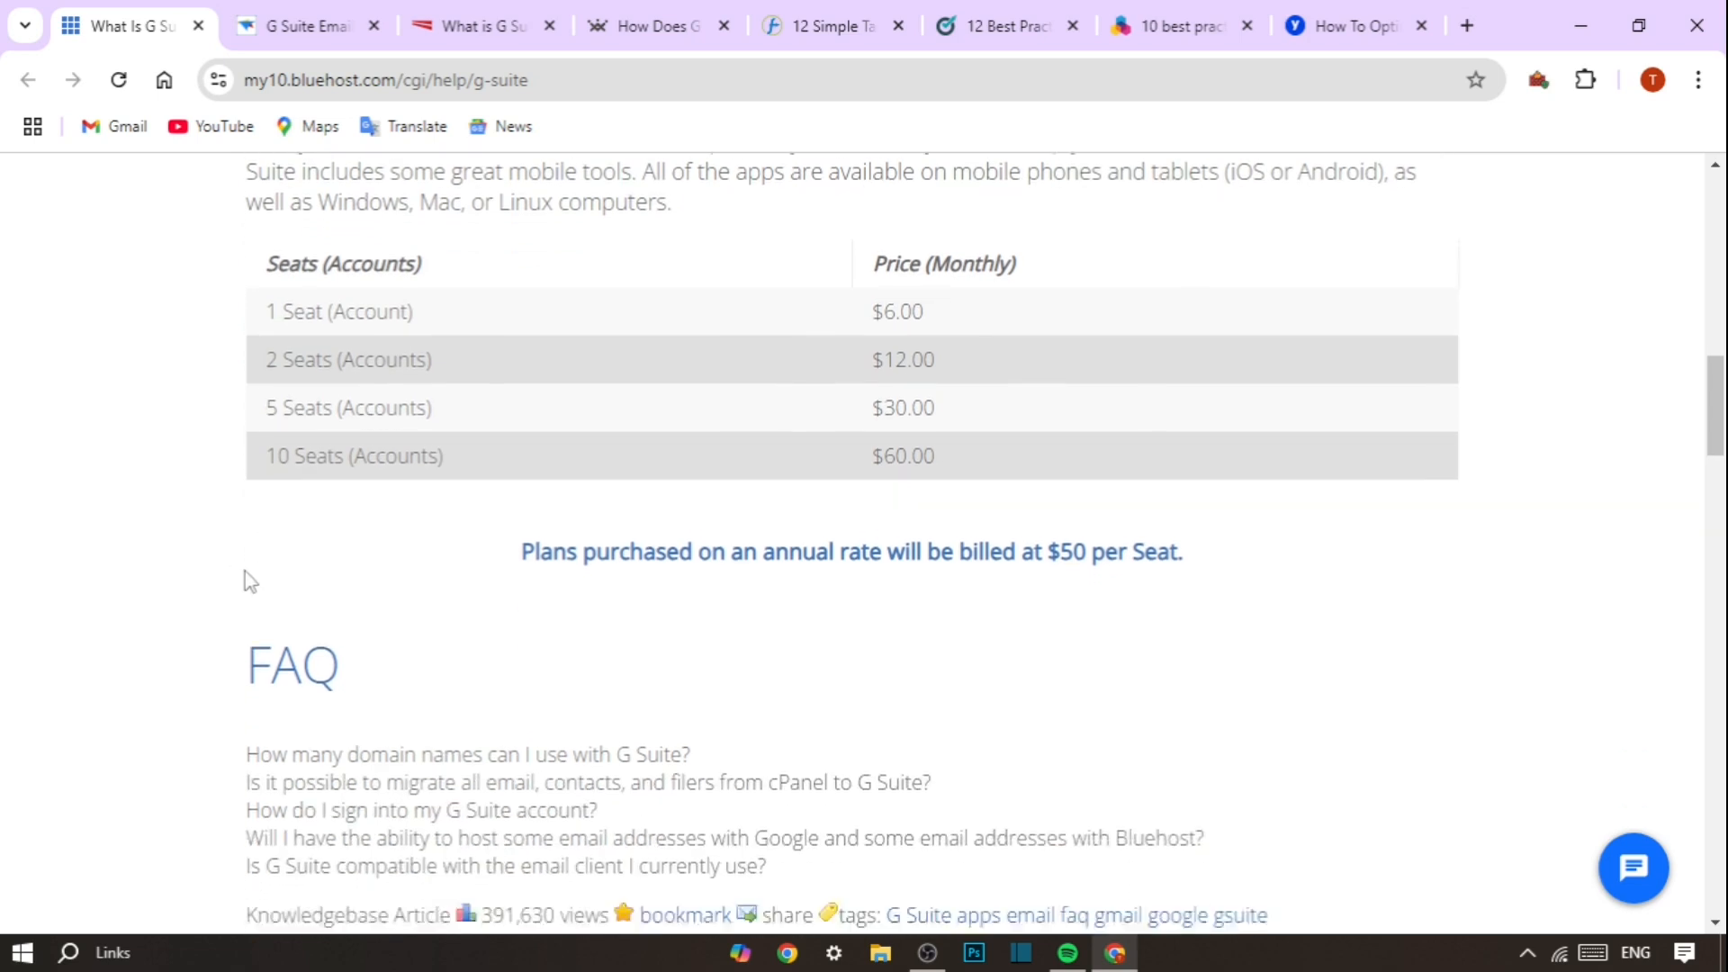
scroll("down", 3)
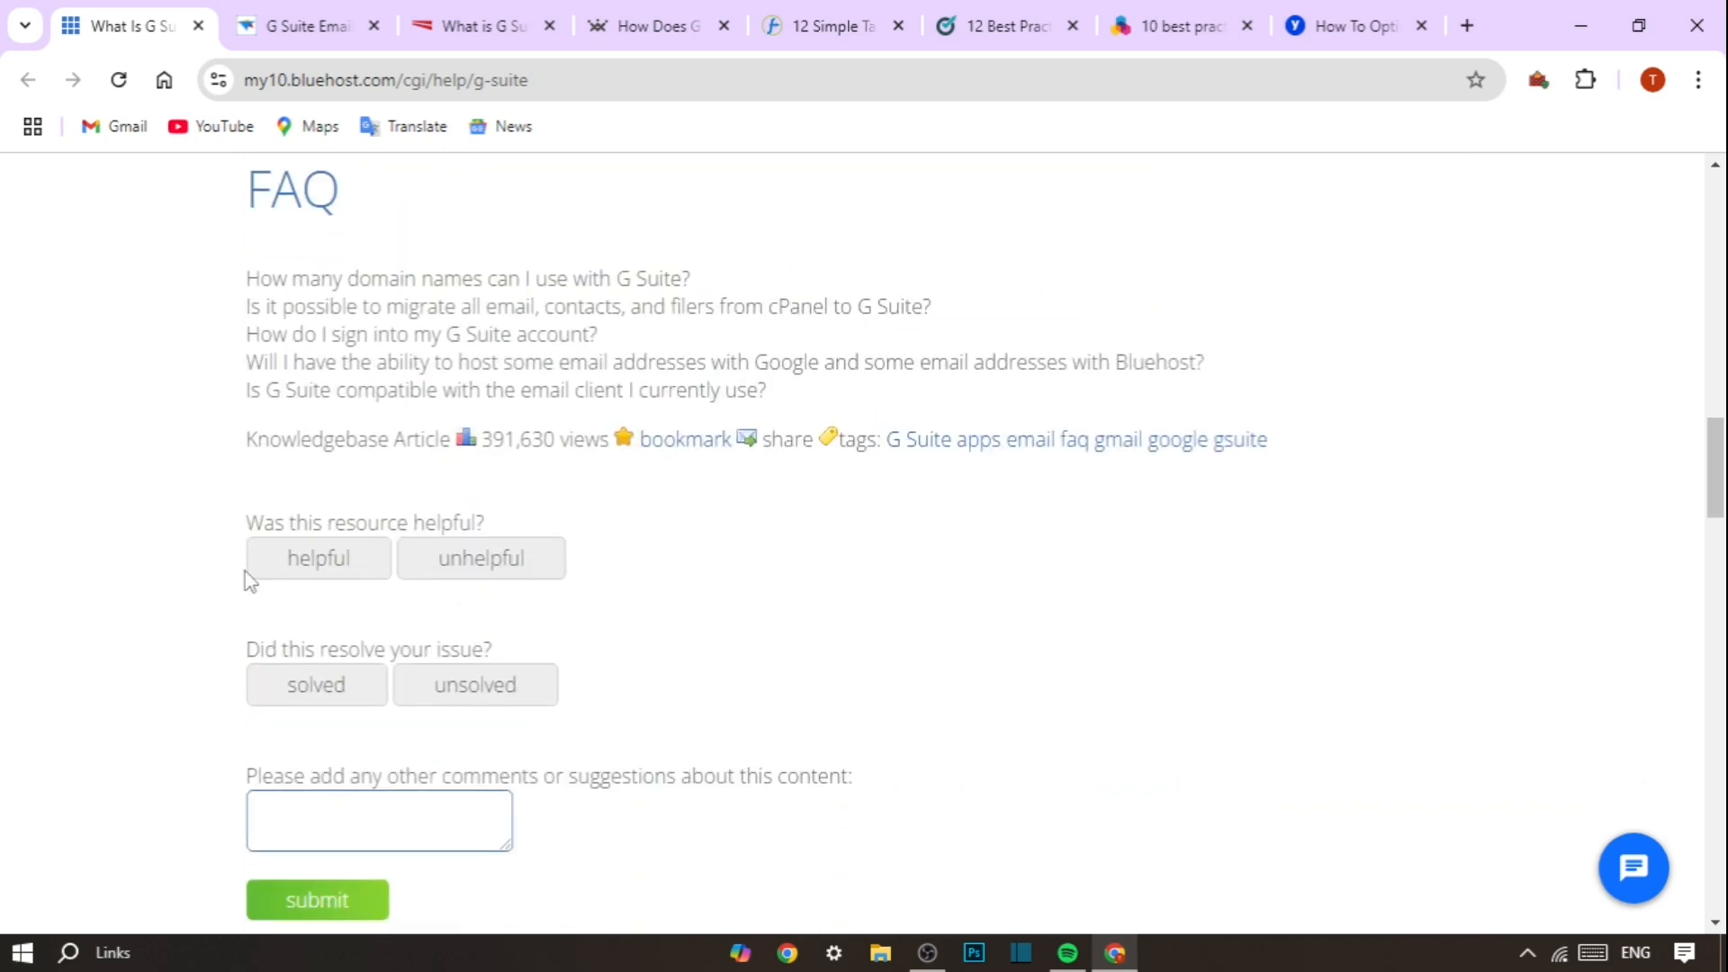
scroll("down", 3)
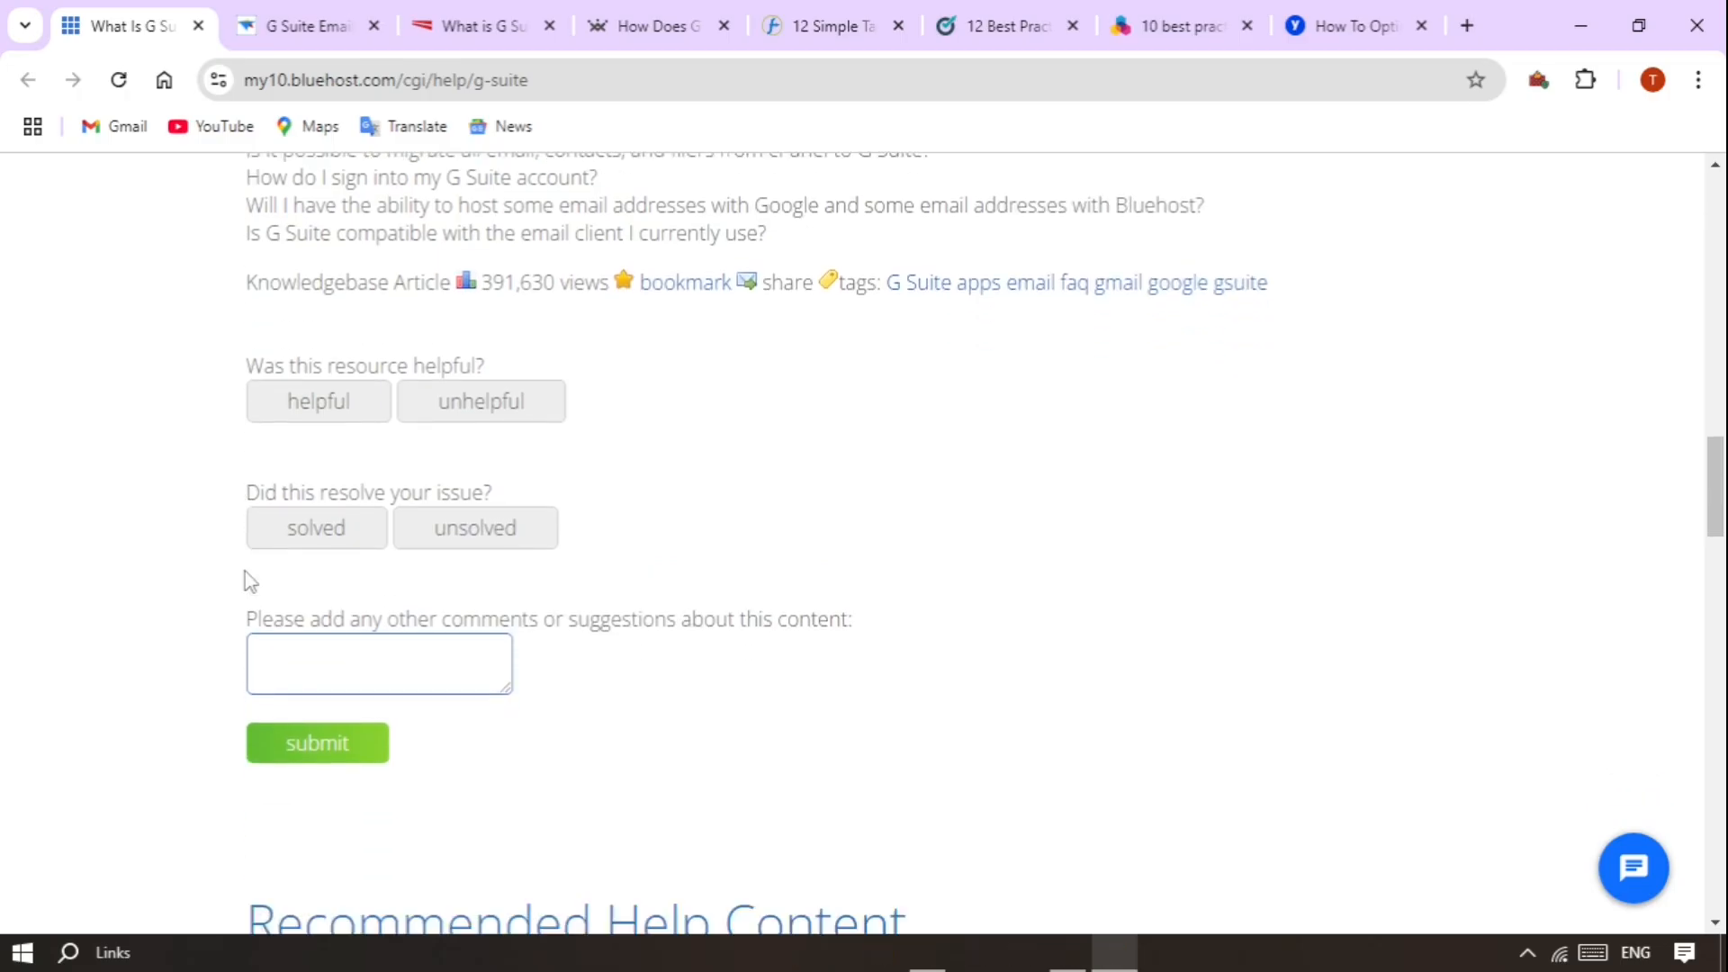
scroll("down", 3)
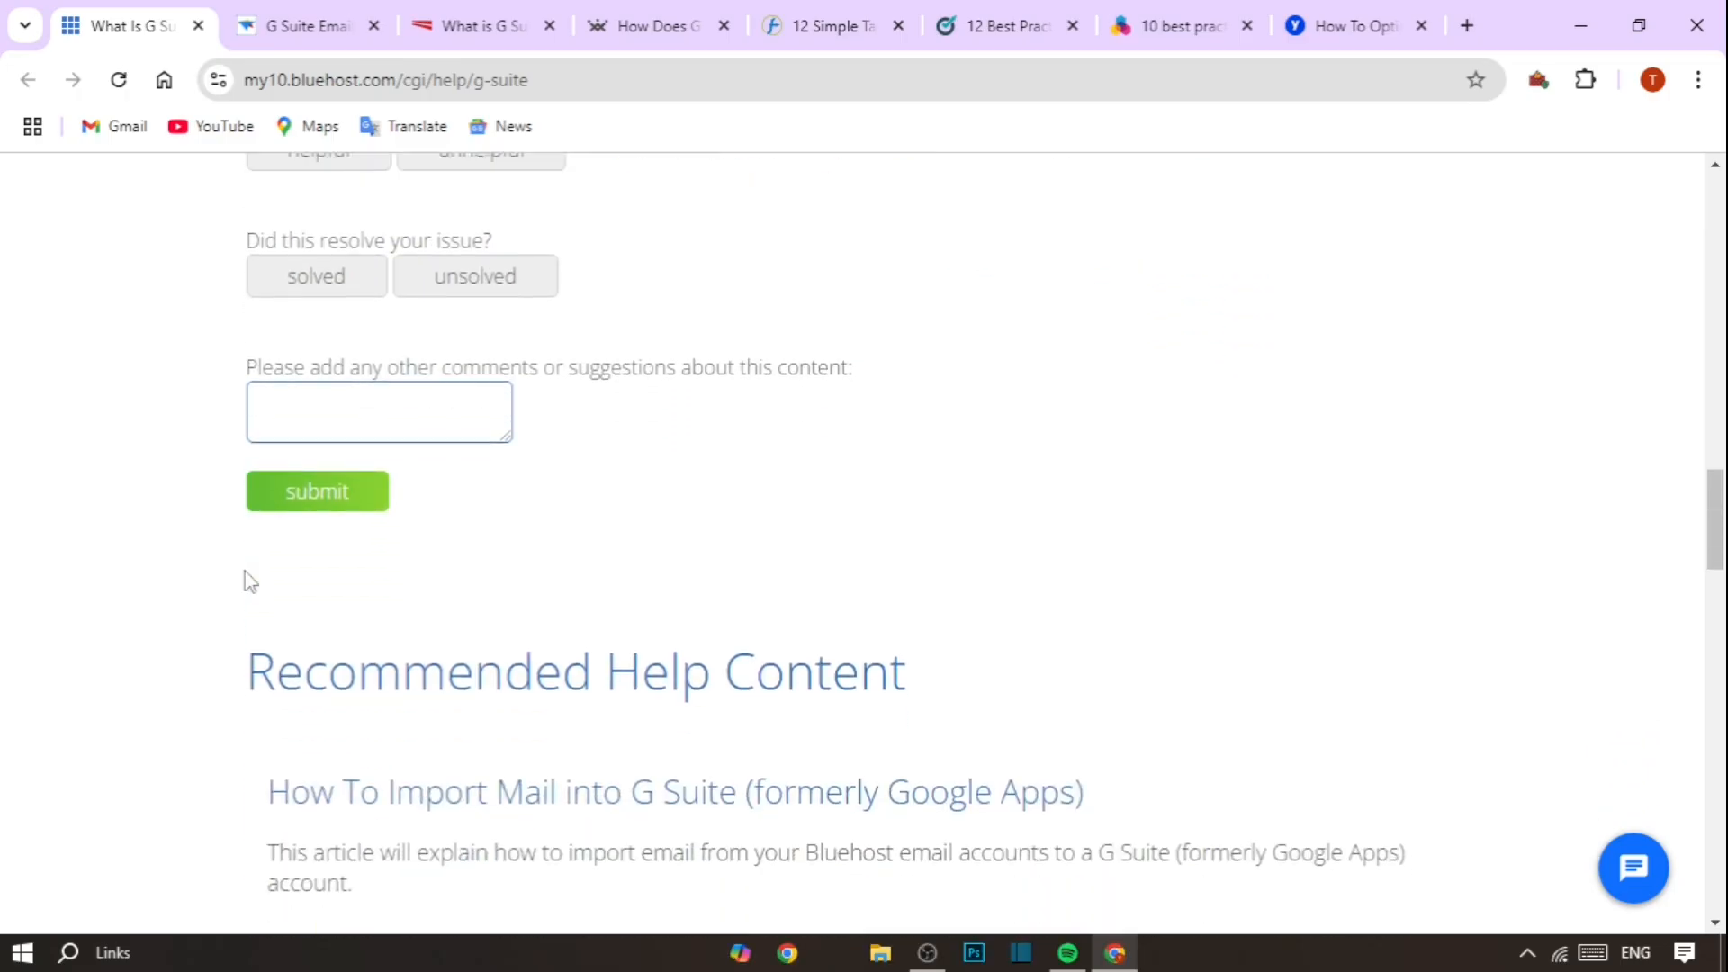
scroll("down", 3)
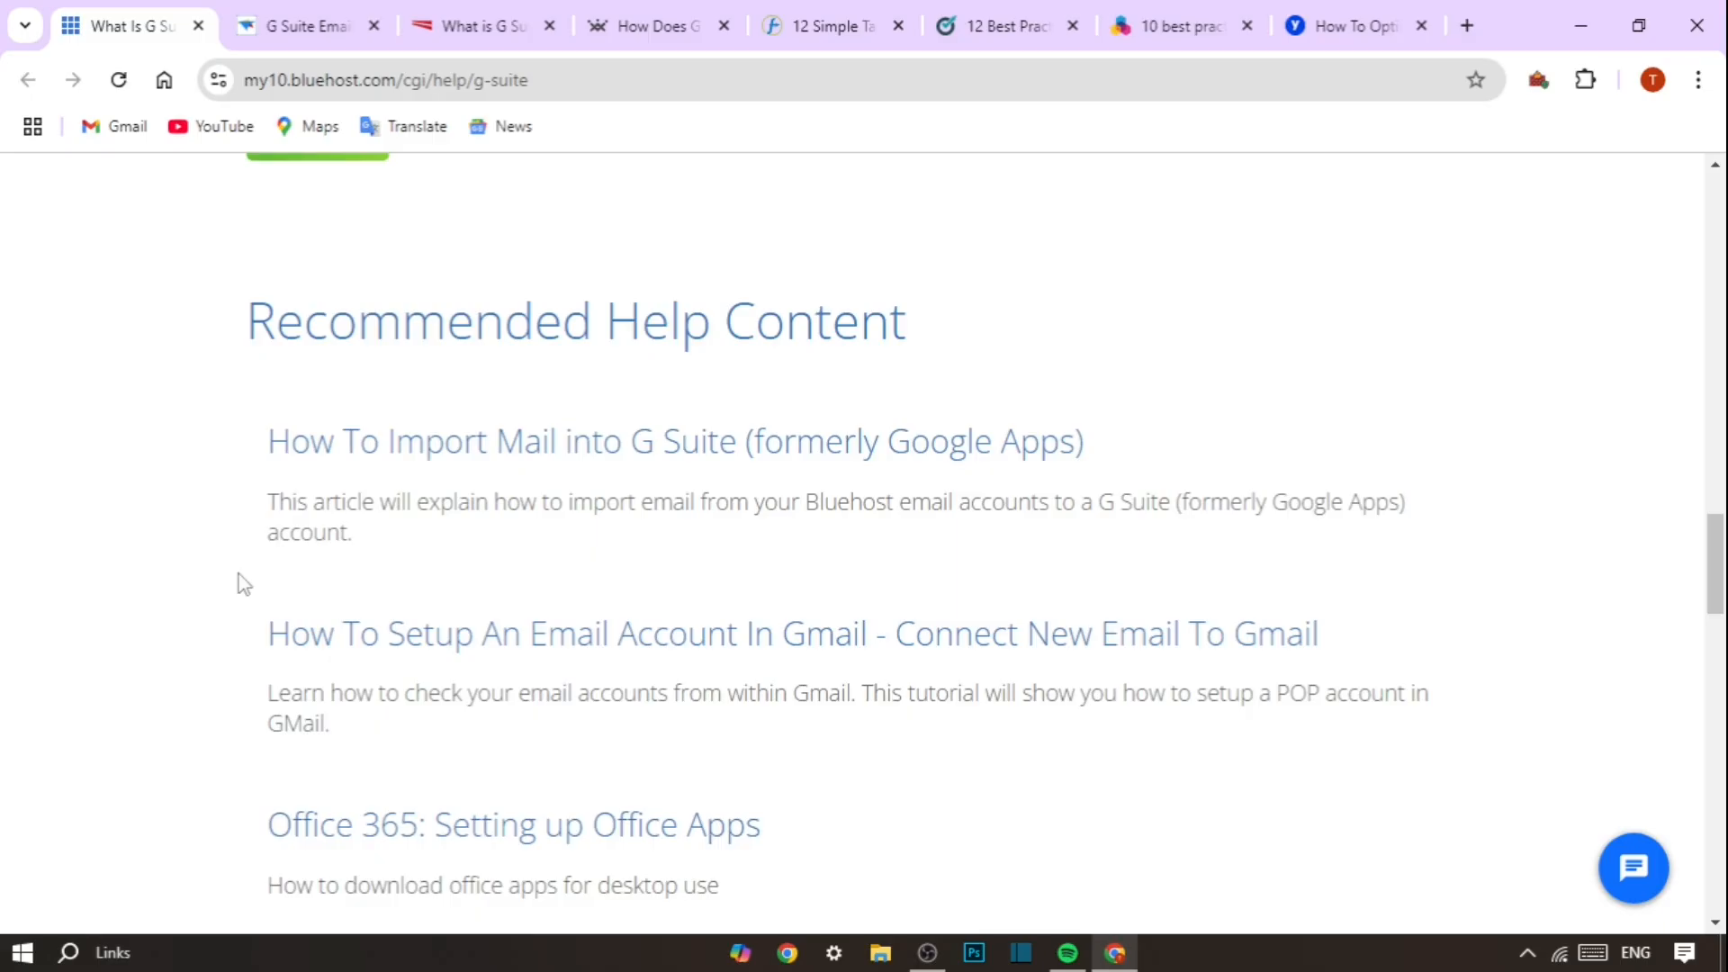
- Scroll on to the Related Help Content section at the bottom of the article
scroll("down", 3)
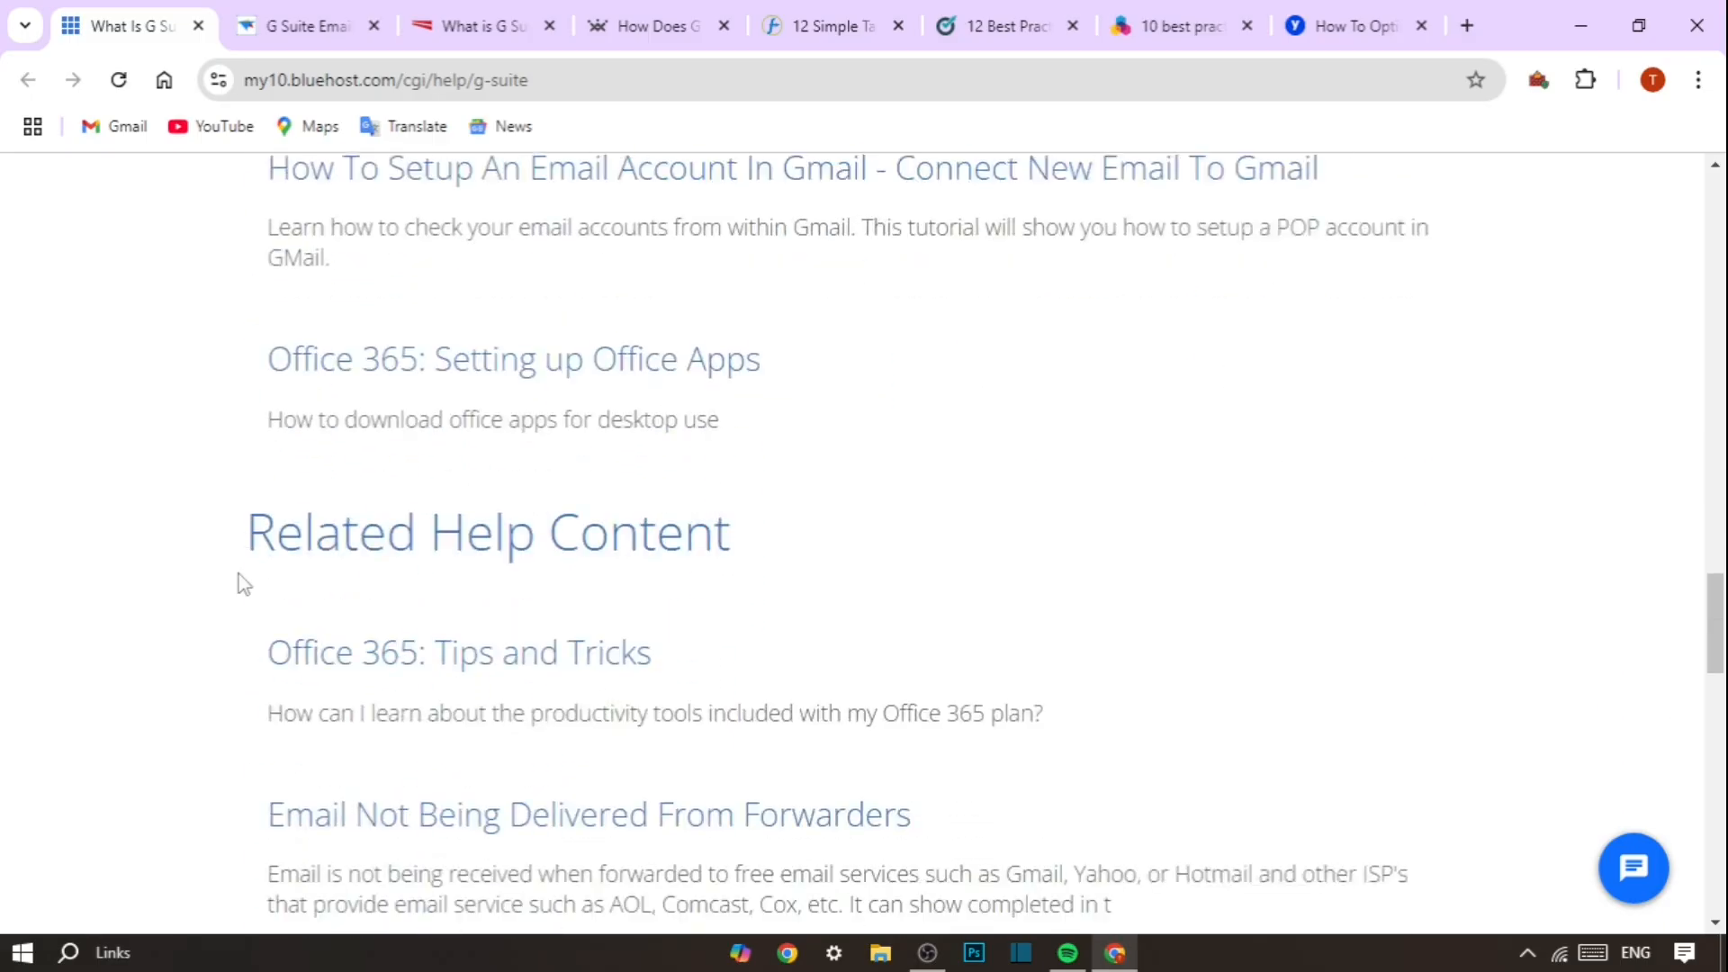
scroll("down", 3)
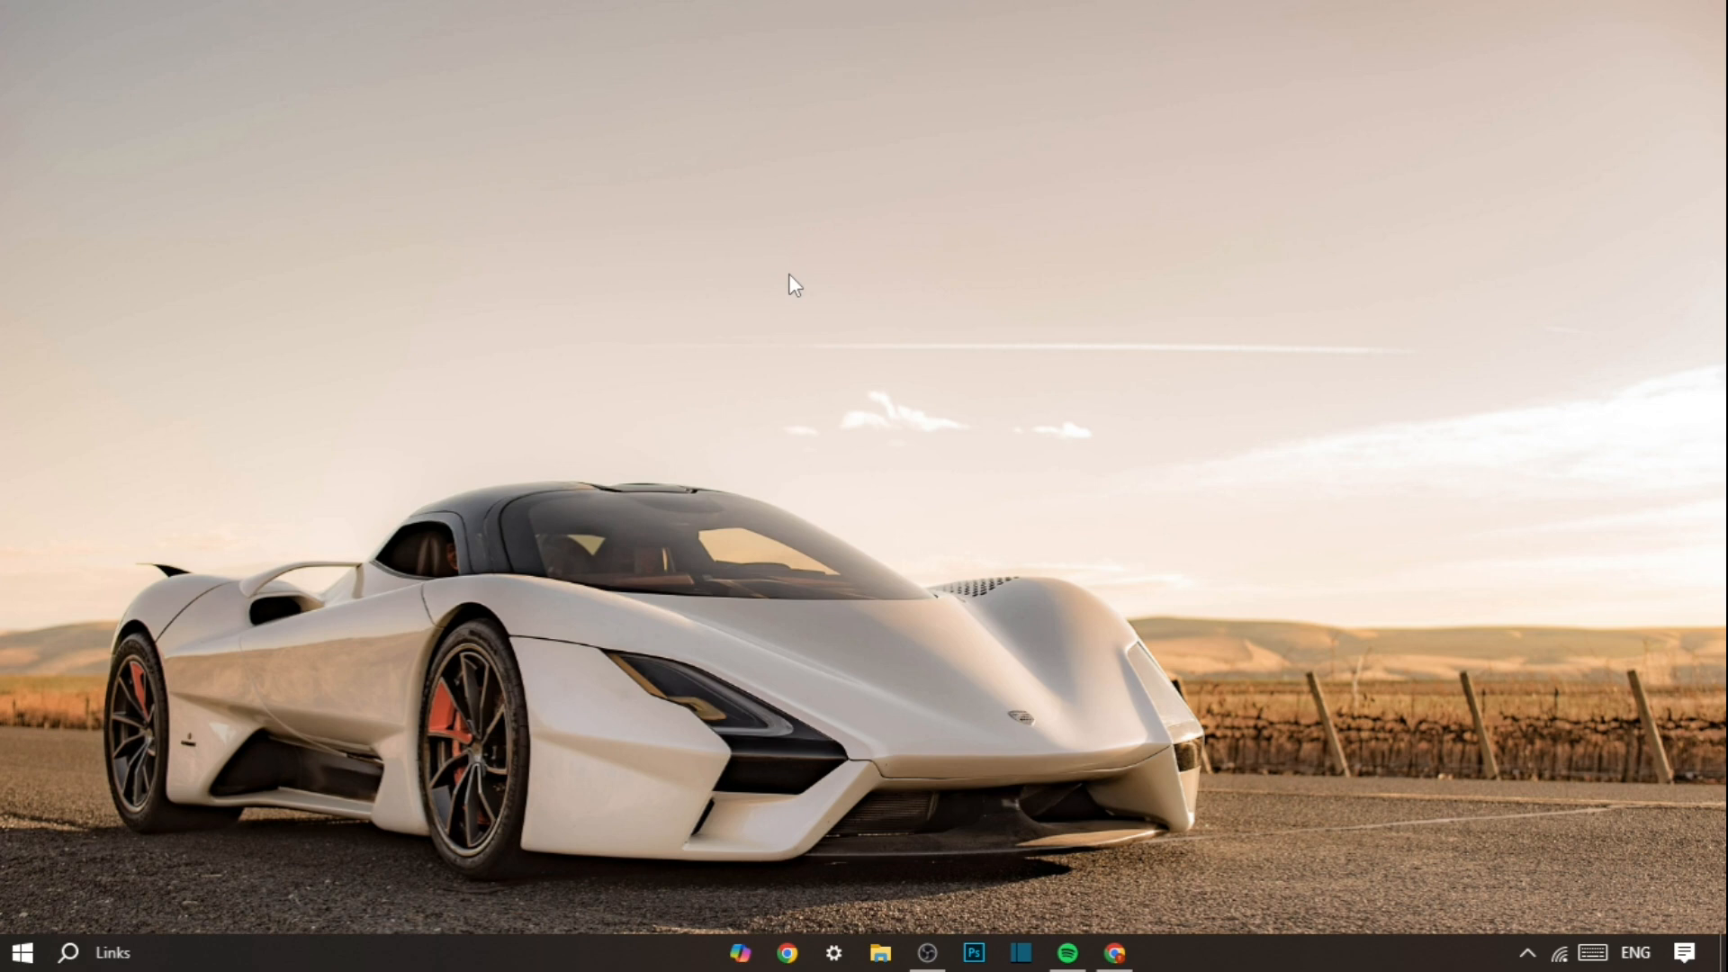
mouse_move(759, 342)
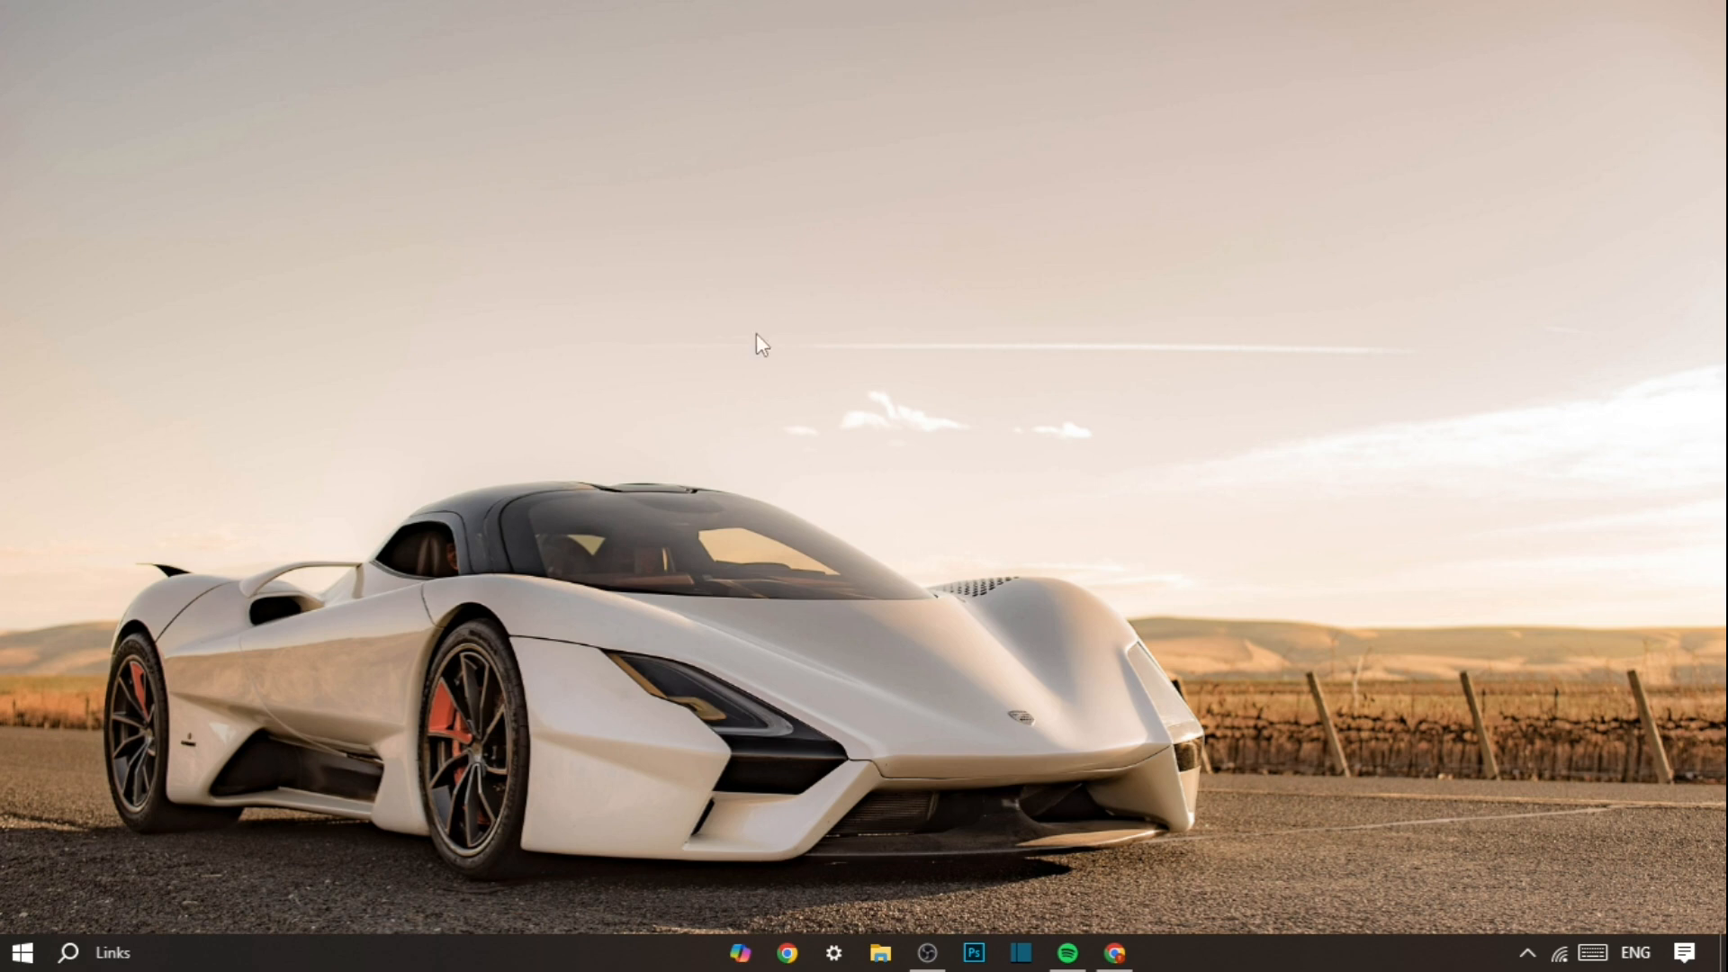